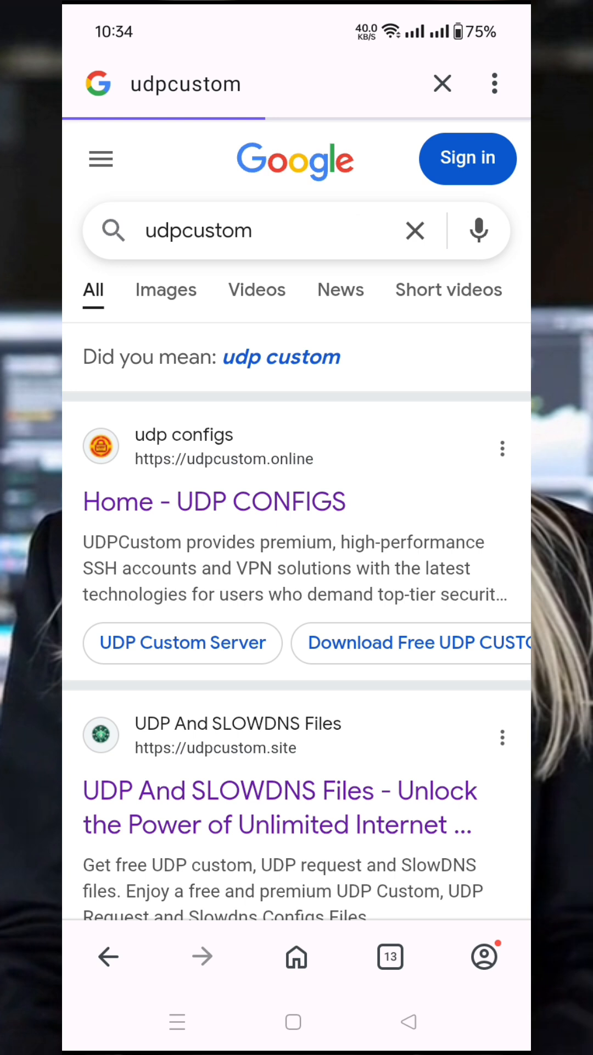
Open udpcustom.online from the search results and go to its Free V2Ray Servers page.
{"action": "left_click", "coordinate": [213, 501]}
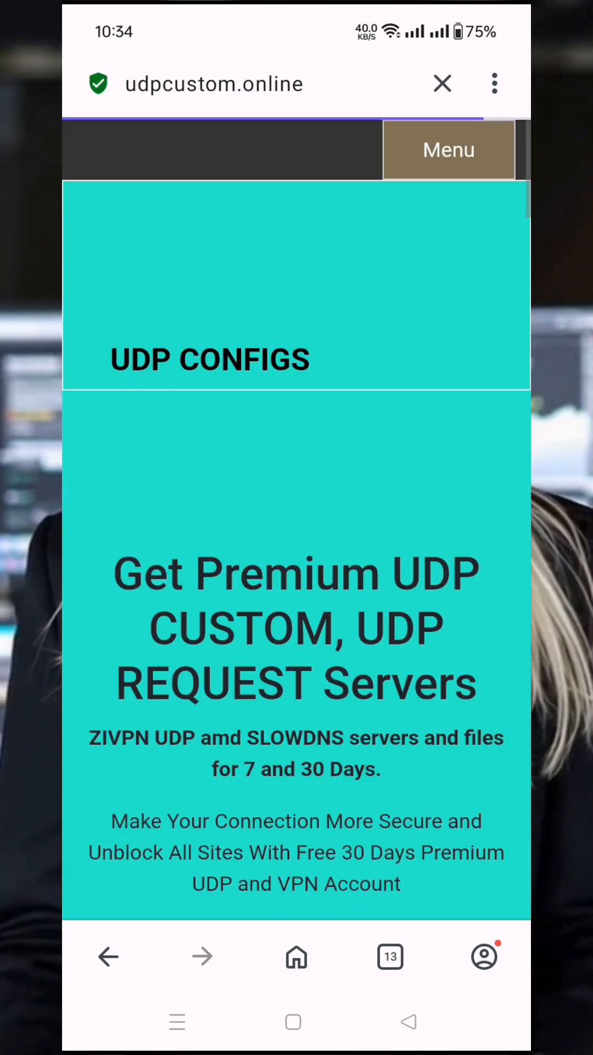
{"action": "scroll", "scroll_direction": "down", "scroll_amount": 3}
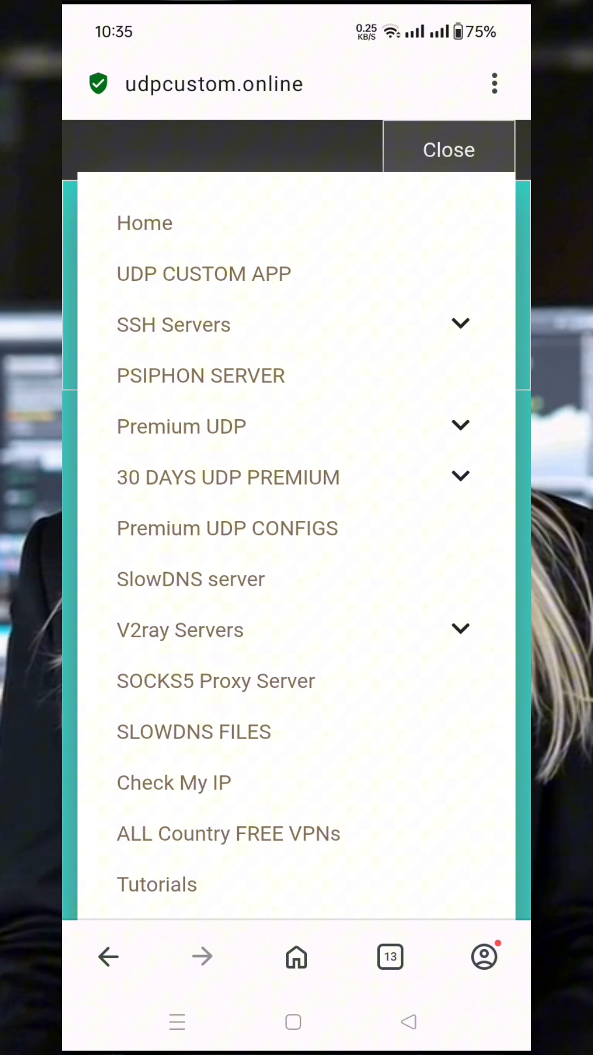
{"action": "left_click", "coordinate": [180, 630]}
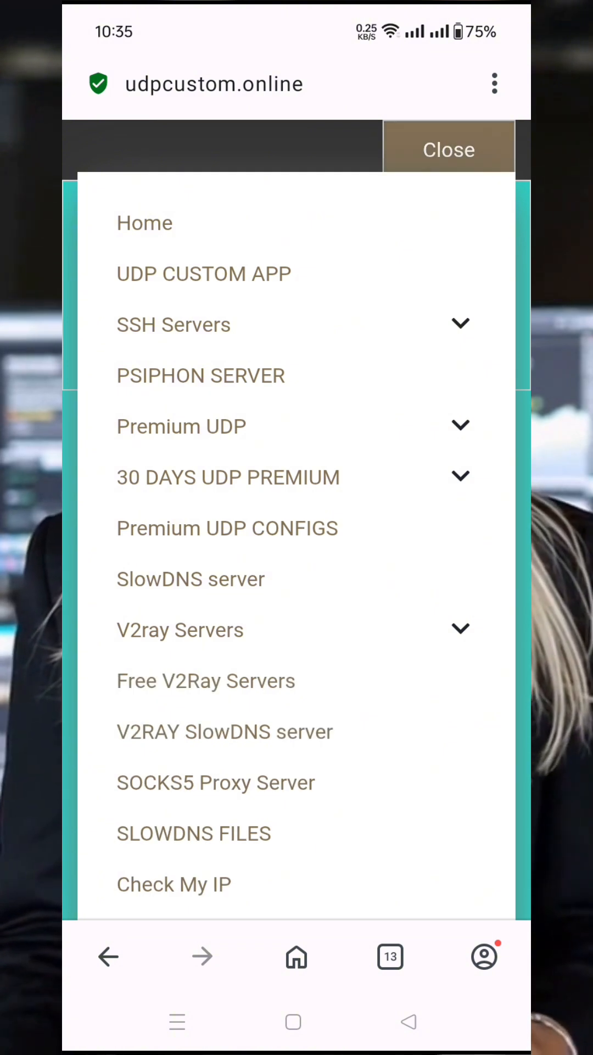
{"action": "left_click", "coordinate": [205, 680]}
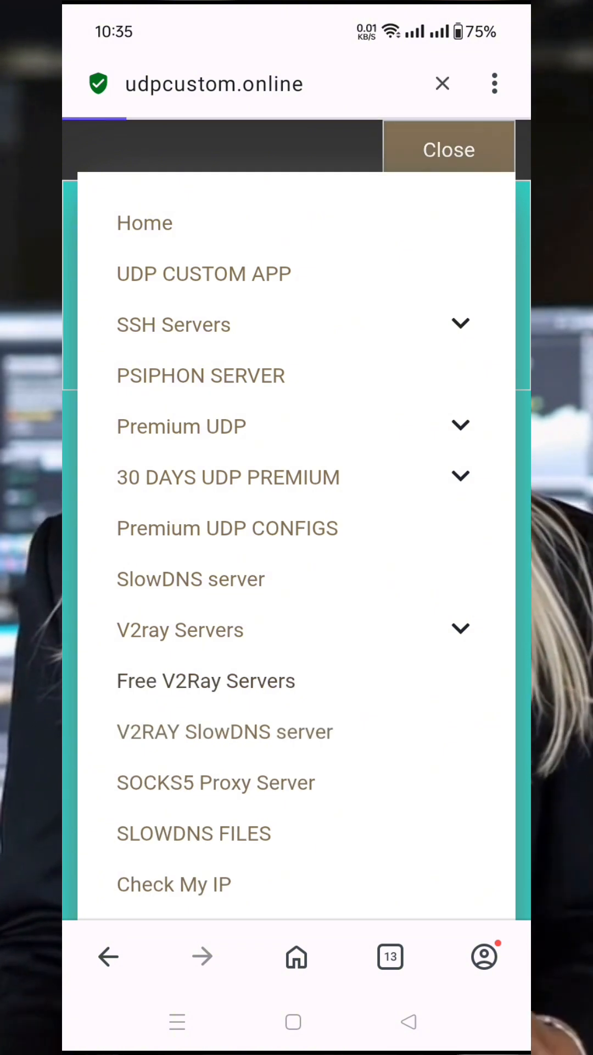
{"action": "left_click", "coordinate": [206, 680]}
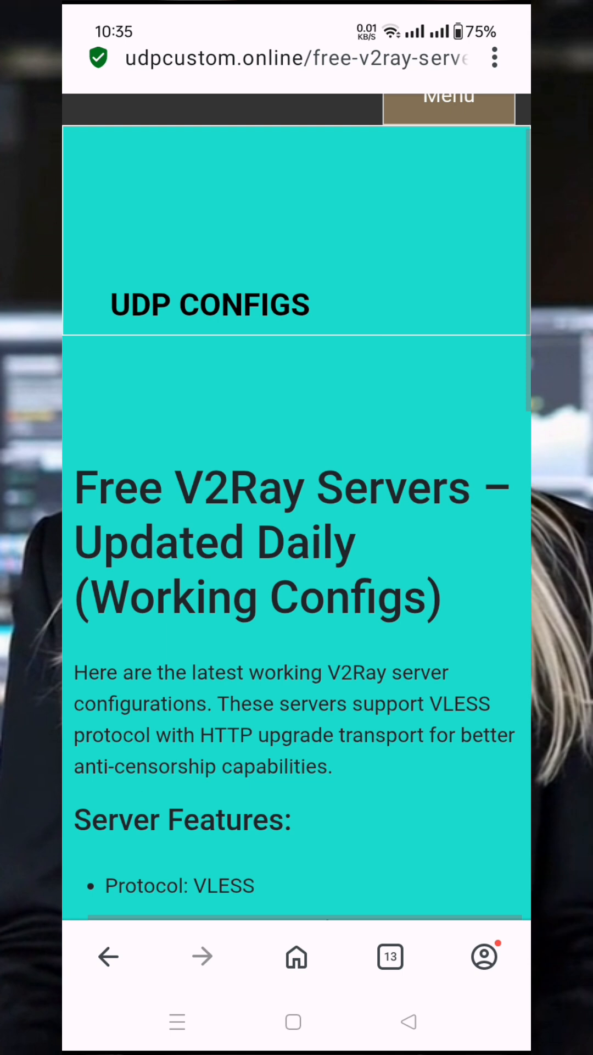
Enter username 'Dhhd', tick 'I'm not a robot', and create the V2Ray server.
{"action": "scroll", "scroll_direction": "down", "scroll_amount": 3}
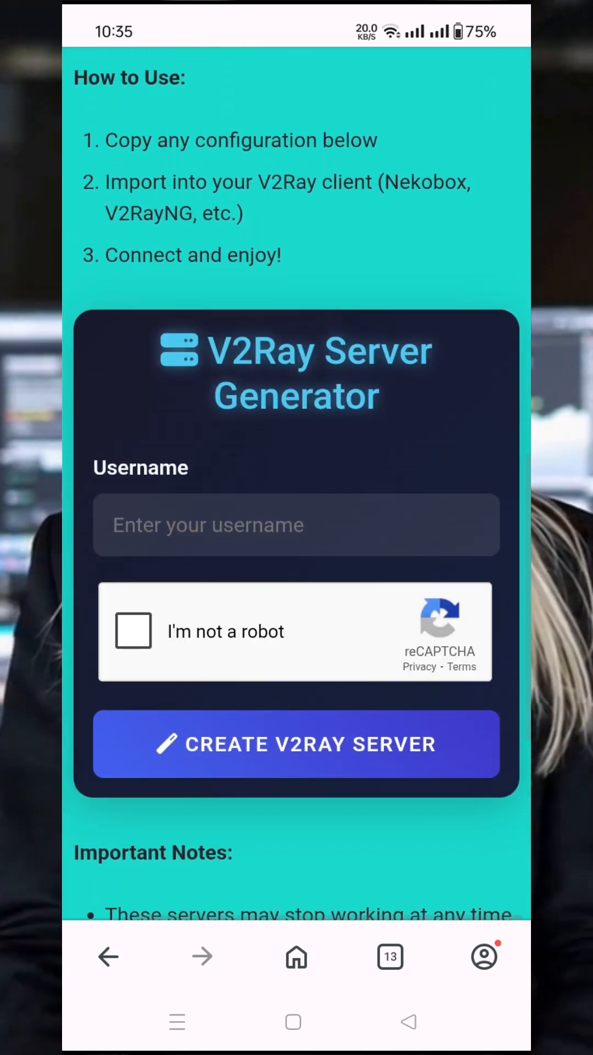
{"action": "type", "text": "D"}
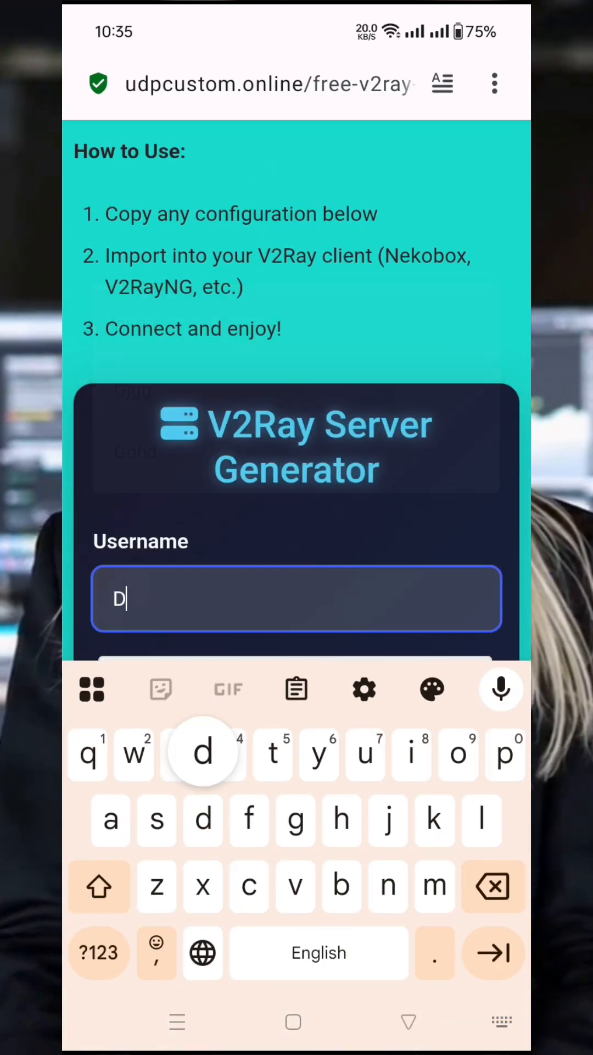
{"action": "type", "text": "hhd"}
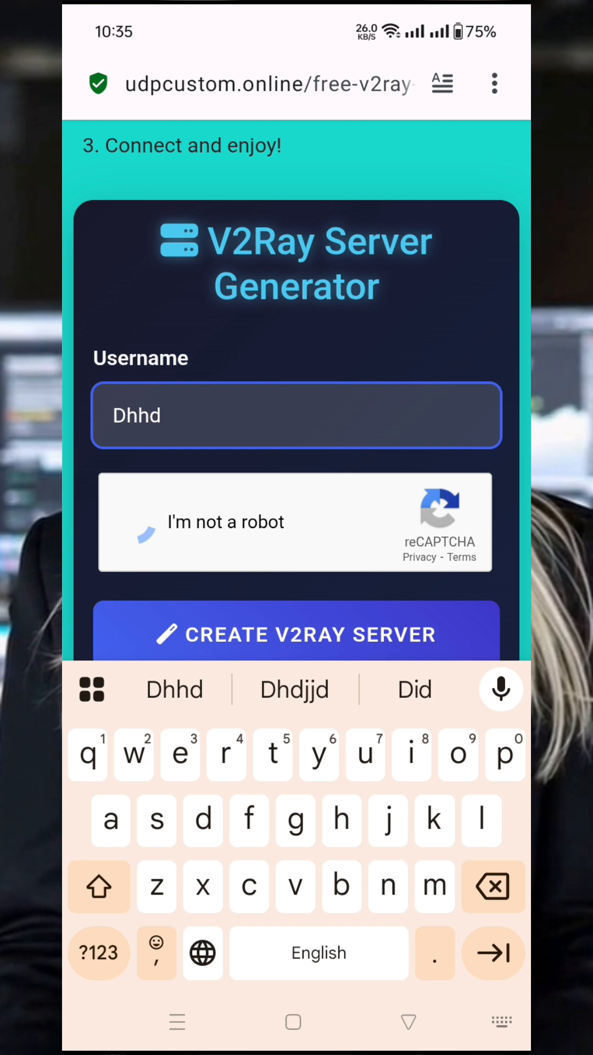
{"action": "left_click", "coordinate": [138, 521]}
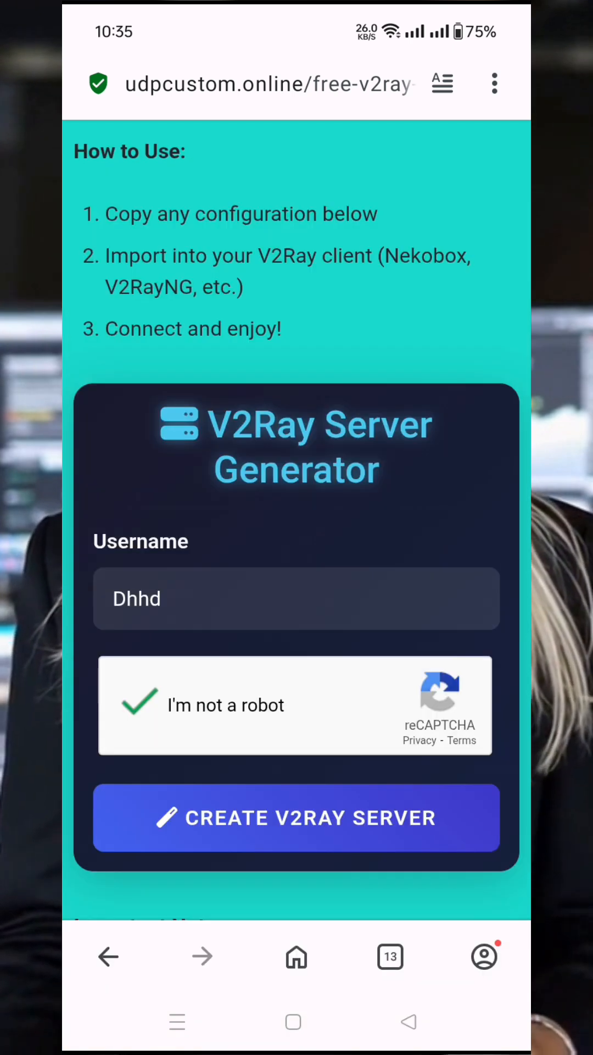
{"action": "left_click", "coordinate": [297, 818]}
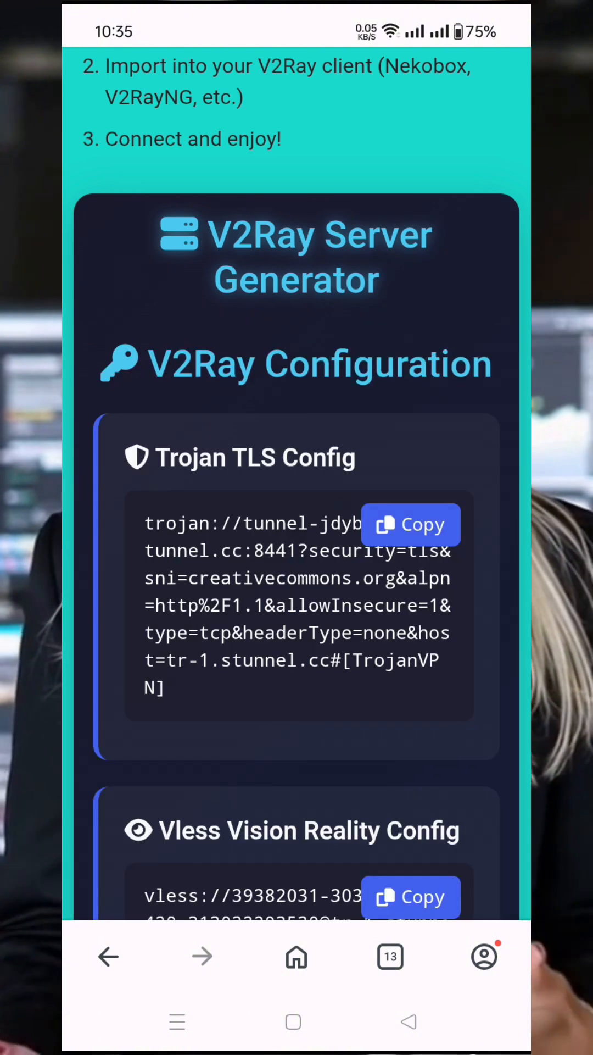
Copy the Vmess WebSocket Config link and switch over to NetMod.
{"action": "scroll", "scroll_direction": "down", "scroll_amount": 3}
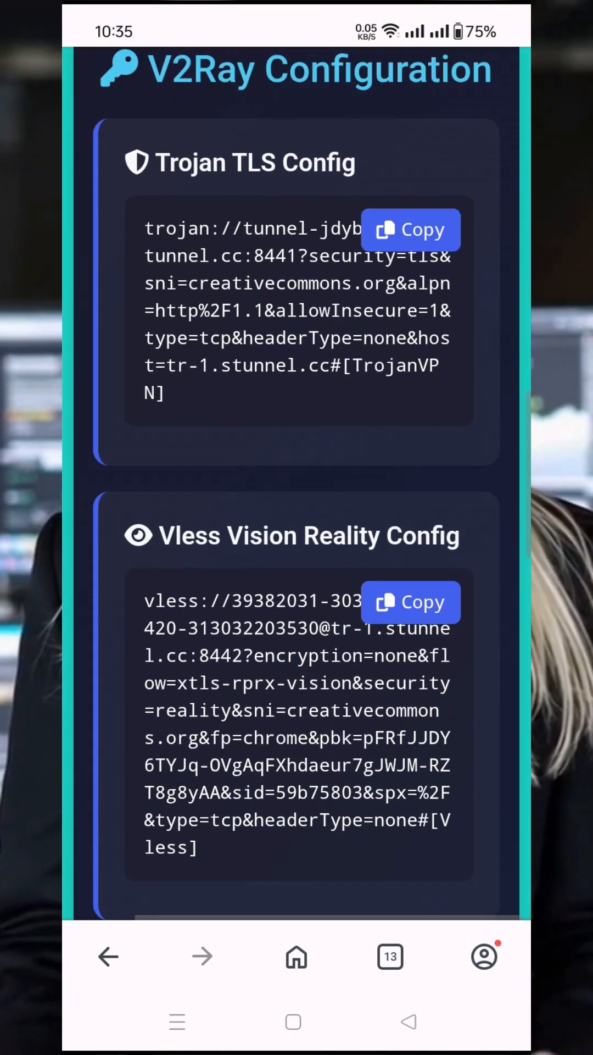
{"action": "scroll", "scroll_direction": "down", "scroll_amount": 3}
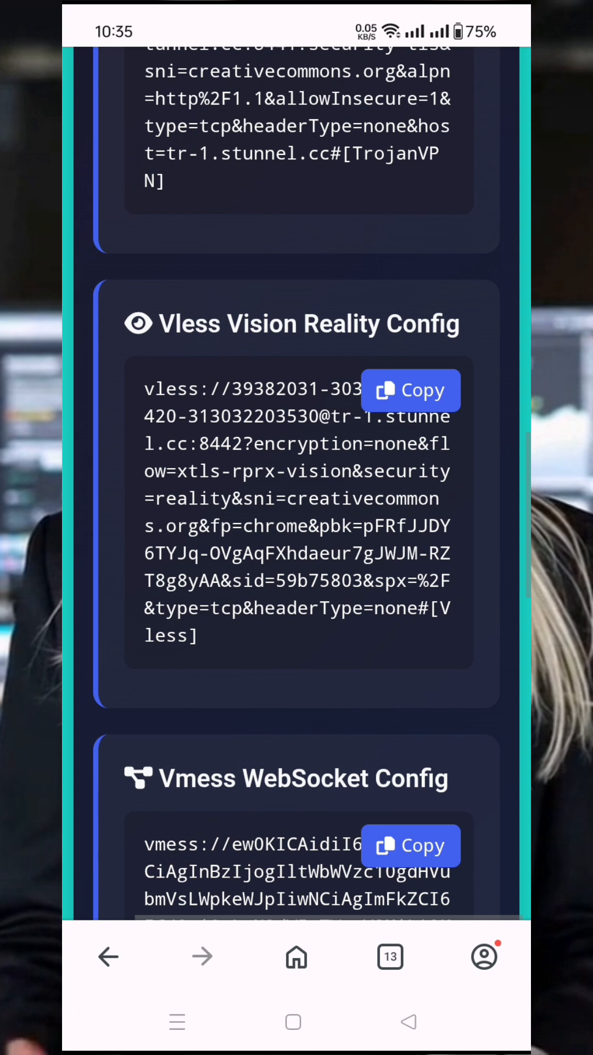
{"action": "scroll", "scroll_direction": "down", "scroll_amount": 3}
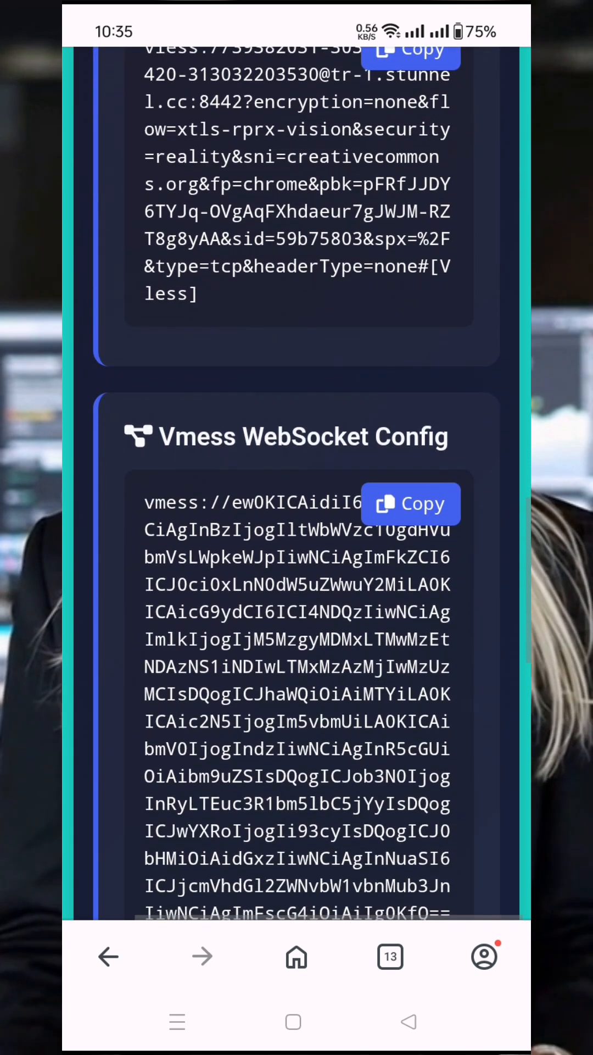
{"action": "scroll", "scroll_direction": "down", "scroll_amount": 3}
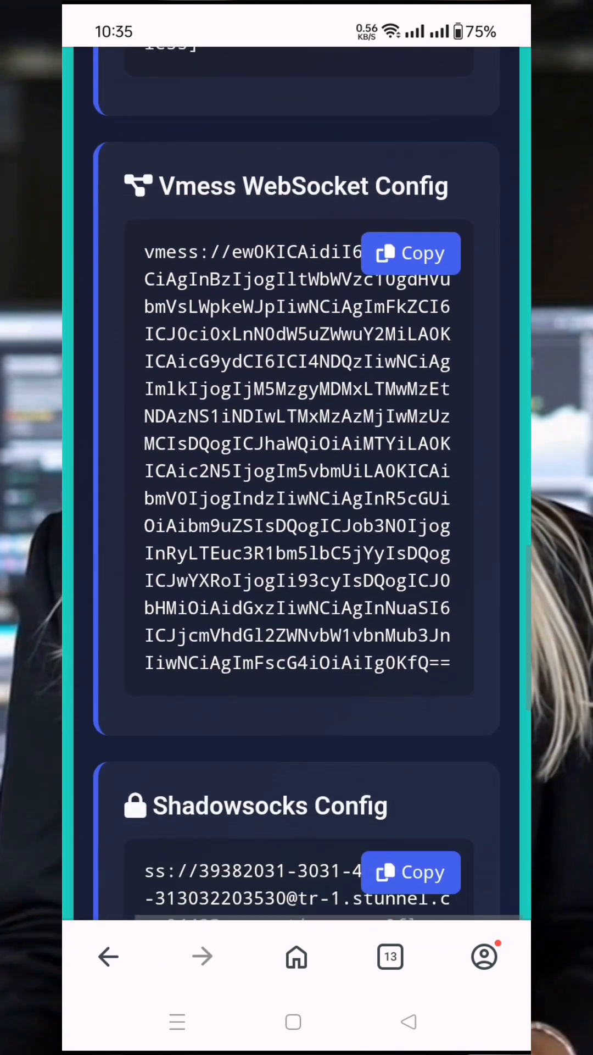
{"action": "left_click", "coordinate": [411, 253]}
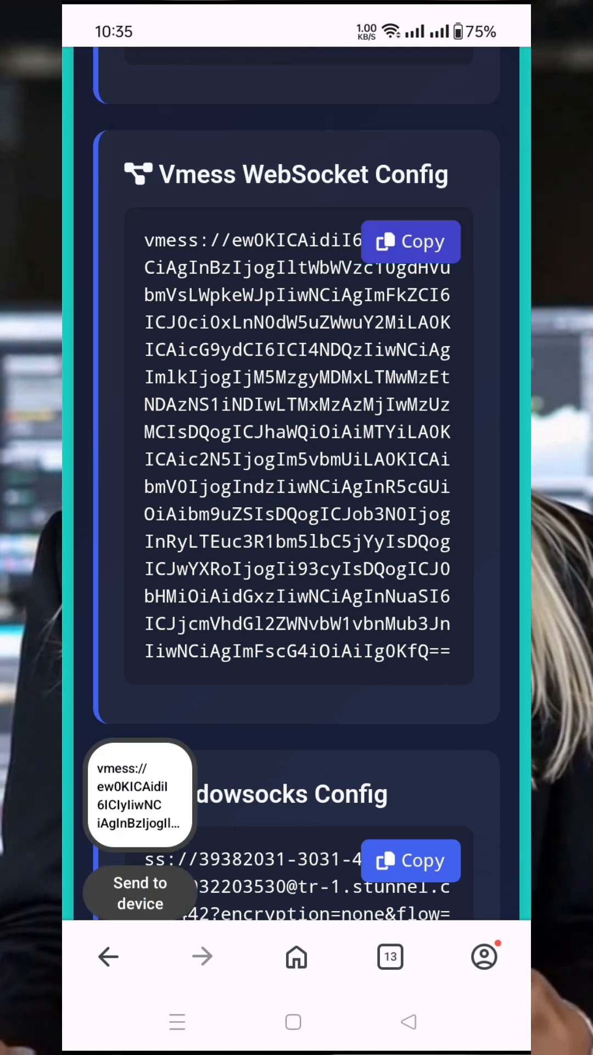
{"action": "left_click", "coordinate": [293, 1022]}
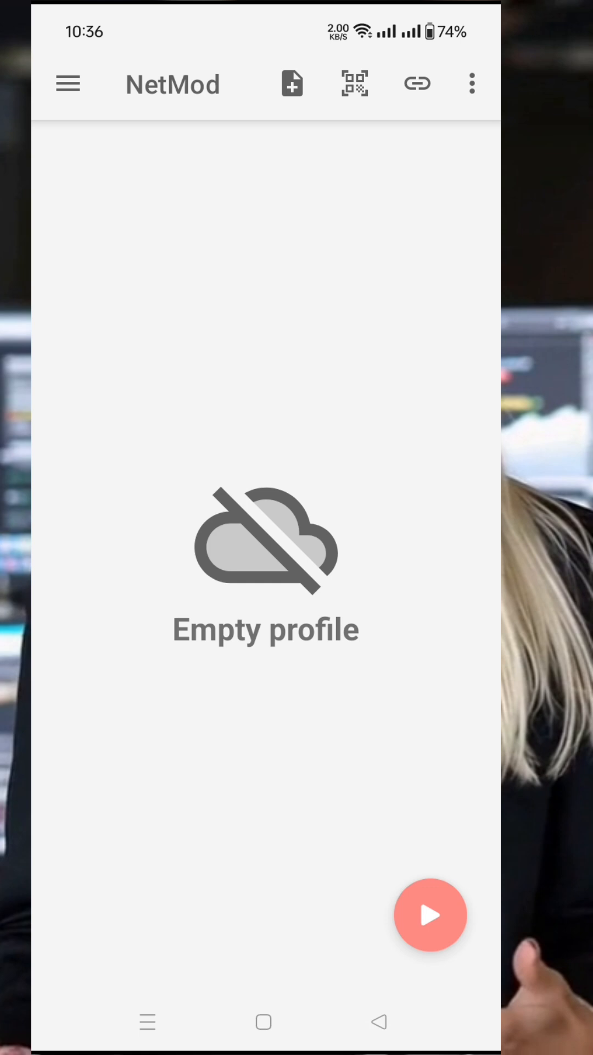
Import the clipboard VMess link with Instant import on, adding profile tunnel-jdybi at tr-1.stunnel.cc:8443.
{"action": "left_click", "coordinate": [418, 84]}
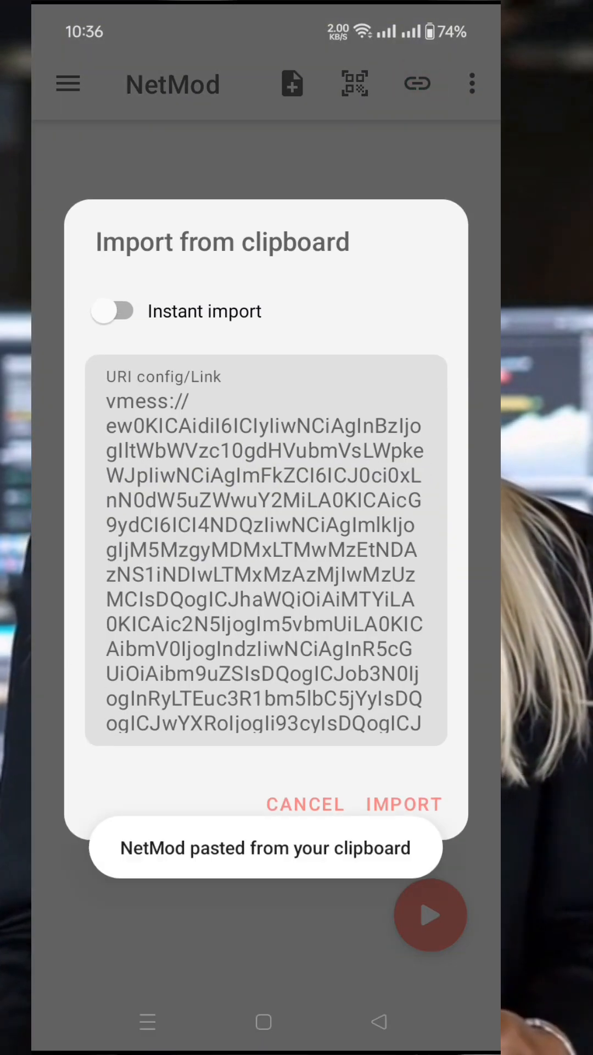
{"action": "left_click", "coordinate": [114, 310]}
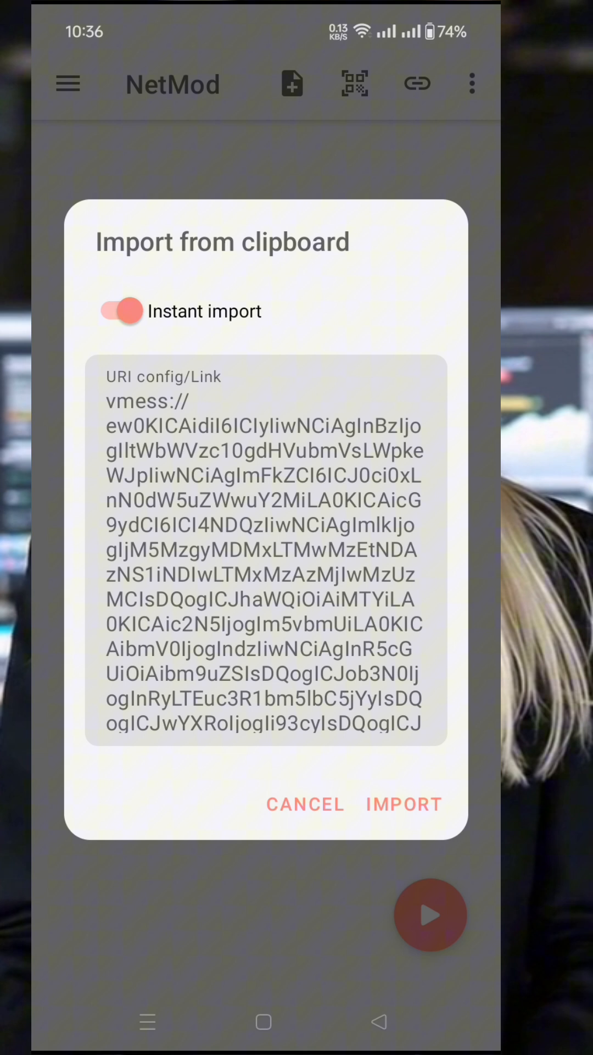
{"action": "left_click", "coordinate": [402, 804]}
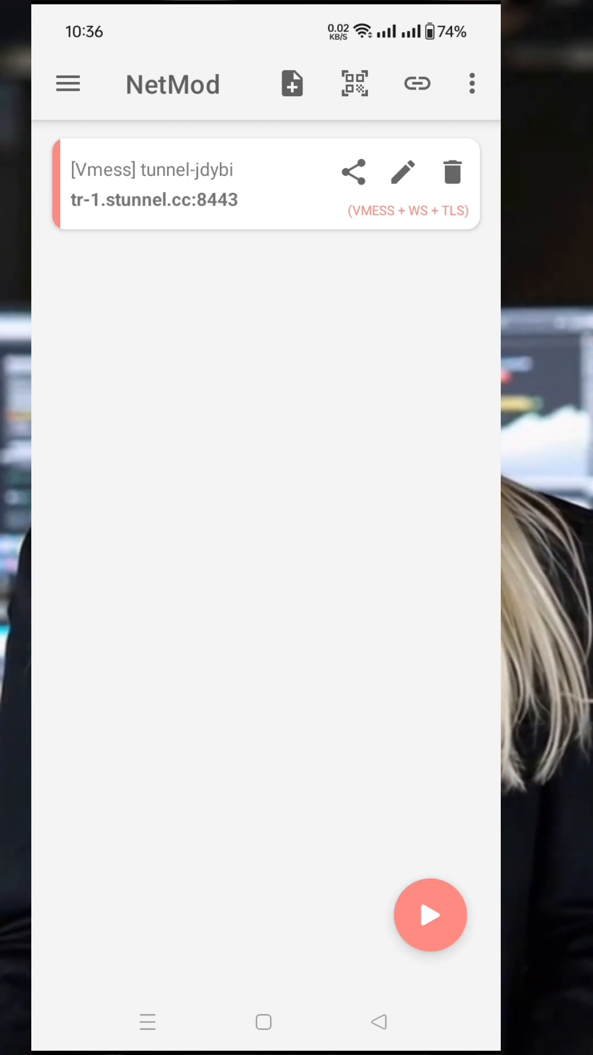
{"action": "left_click", "coordinate": [402, 172]}
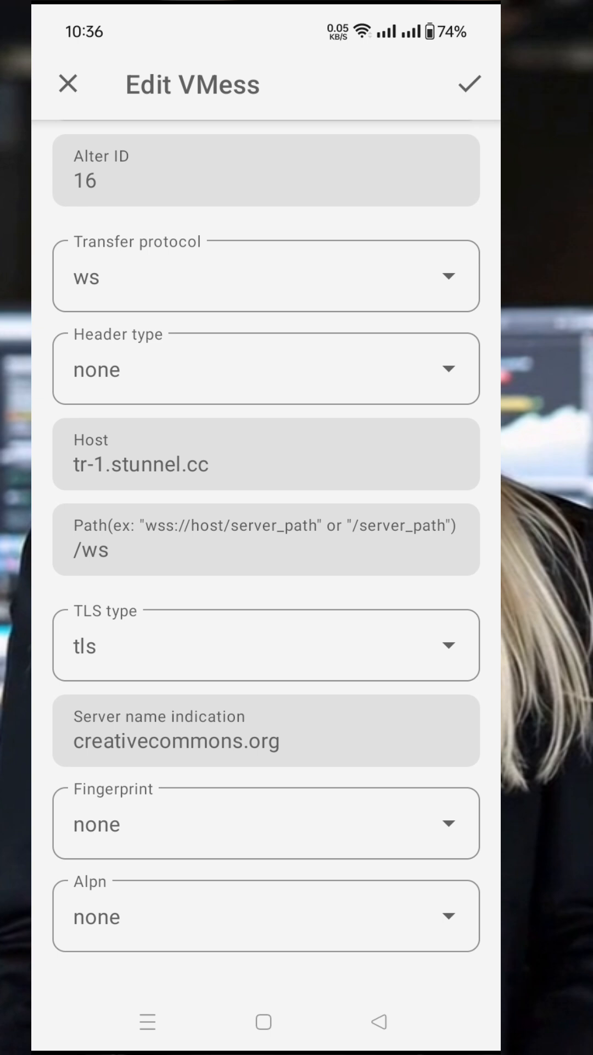
{"action": "left_click", "coordinate": [266, 740]}
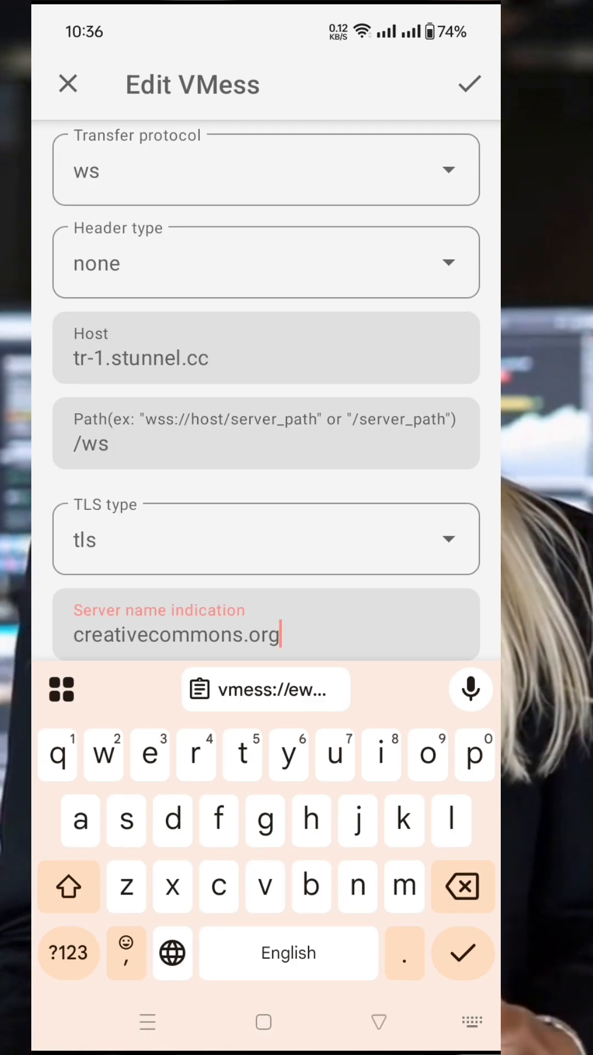
{"action": "left_click", "coordinate": [471, 84]}
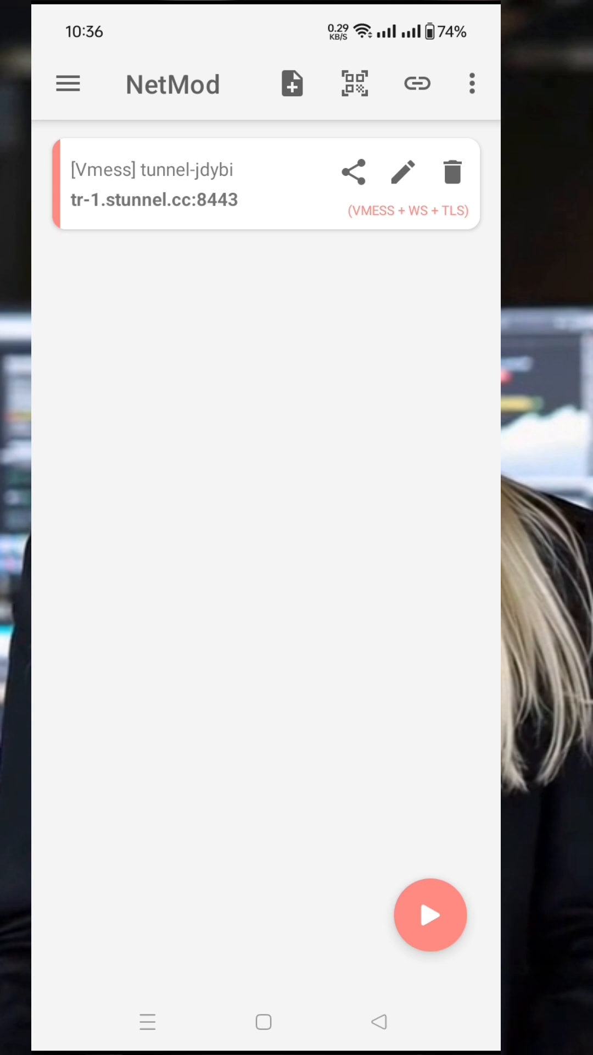
Connect with the tunnel-jdybi profile and view the log showing VPN started.
{"action": "left_click", "coordinate": [430, 915]}
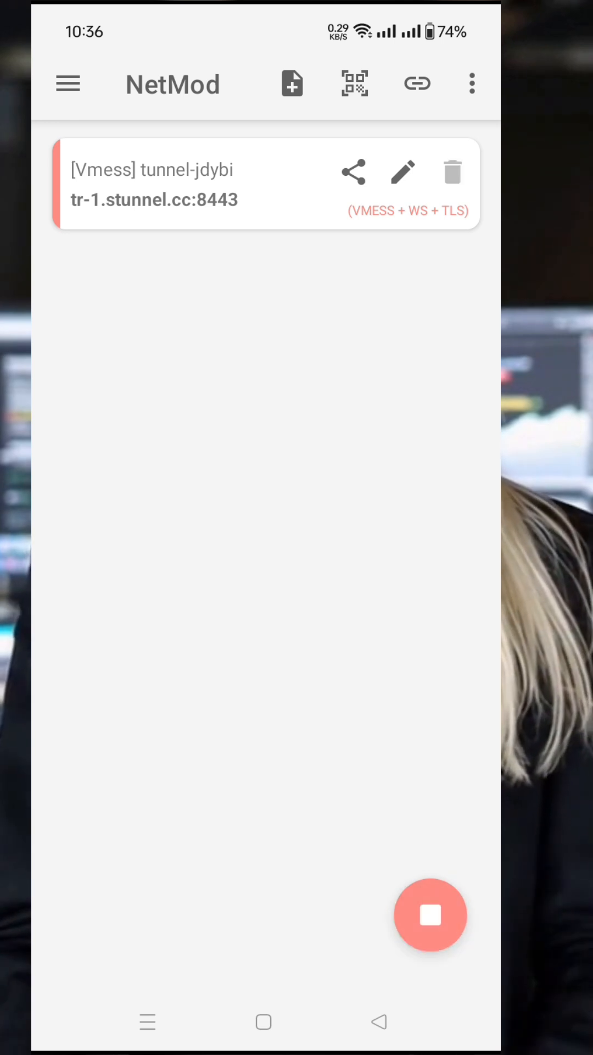
{"action": "left_click", "coordinate": [430, 914]}
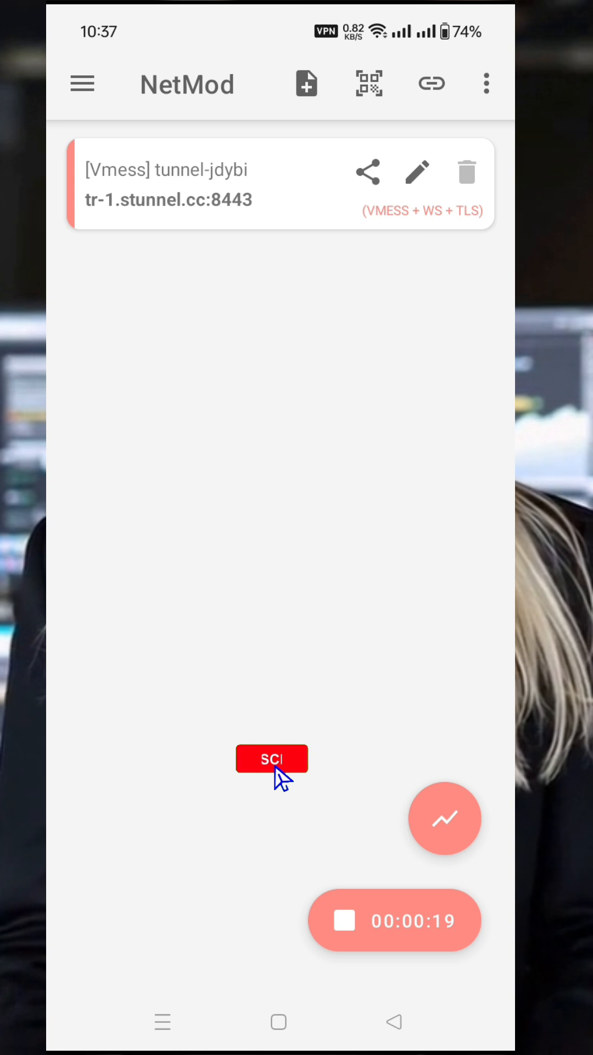
{"action": "left_click", "coordinate": [272, 759]}
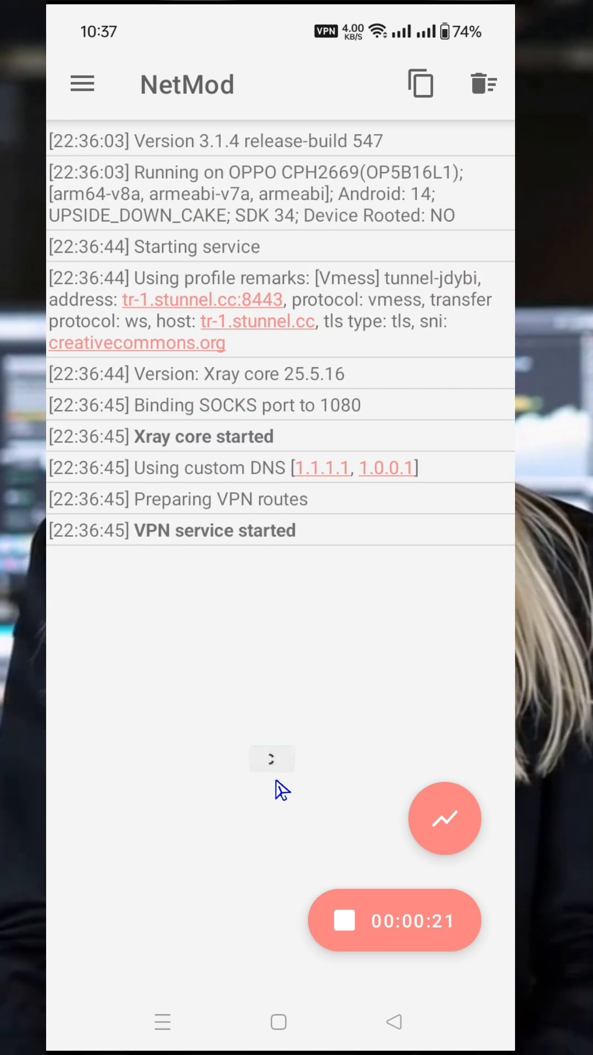